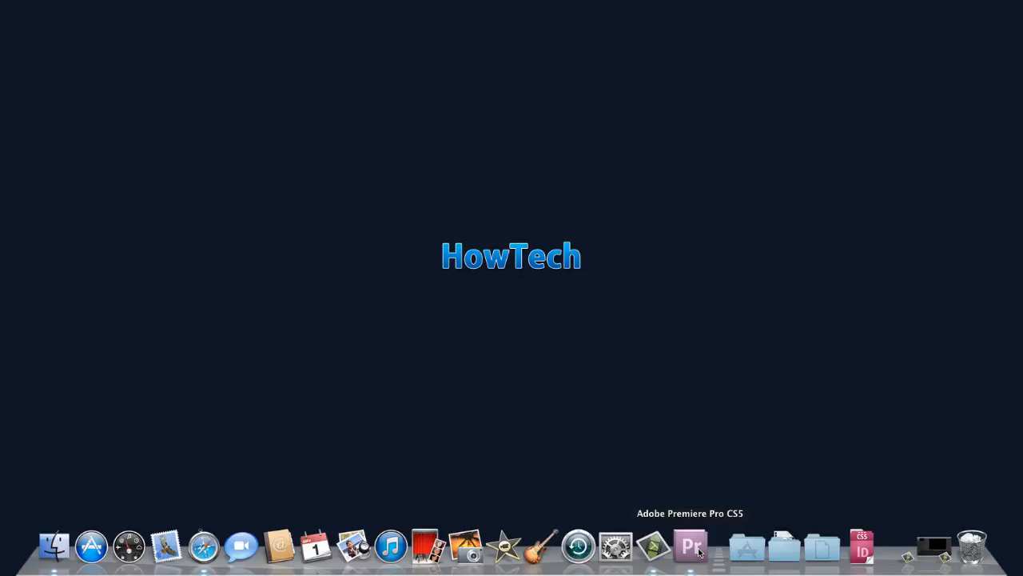
Launch Premiere Pro and move the playhead near the start of the sequence.
left_click(690, 546)
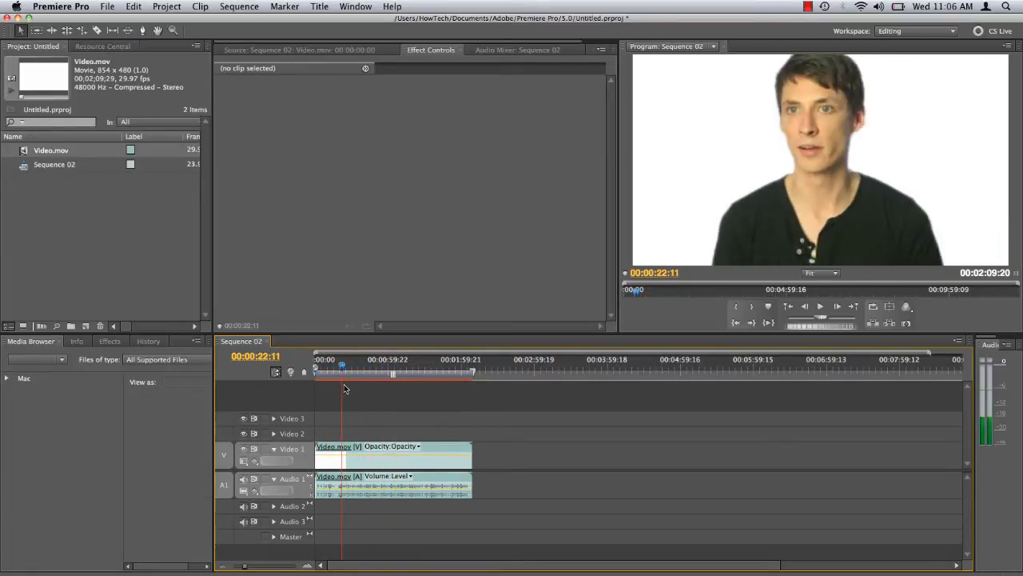
left_click(328, 359)
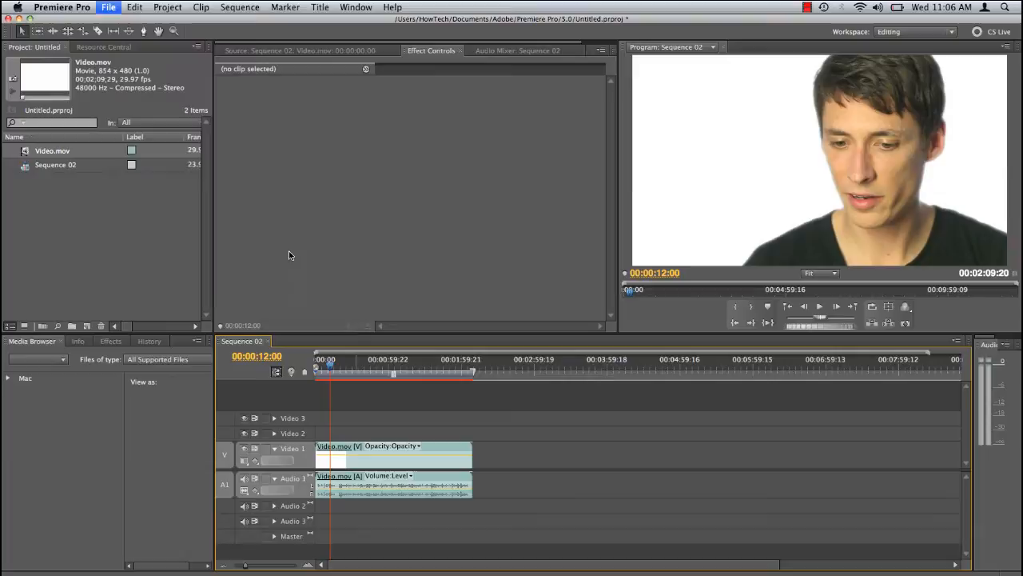
Set export format to H.264 with the YouTube Widescreen HD preset.
left_click(108, 6)
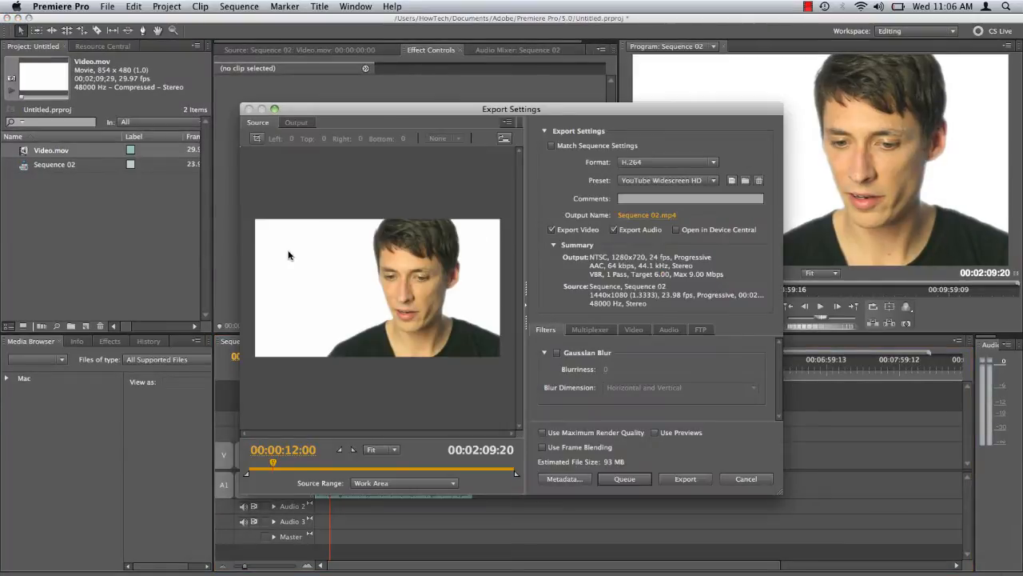
mouse_move(668, 152)
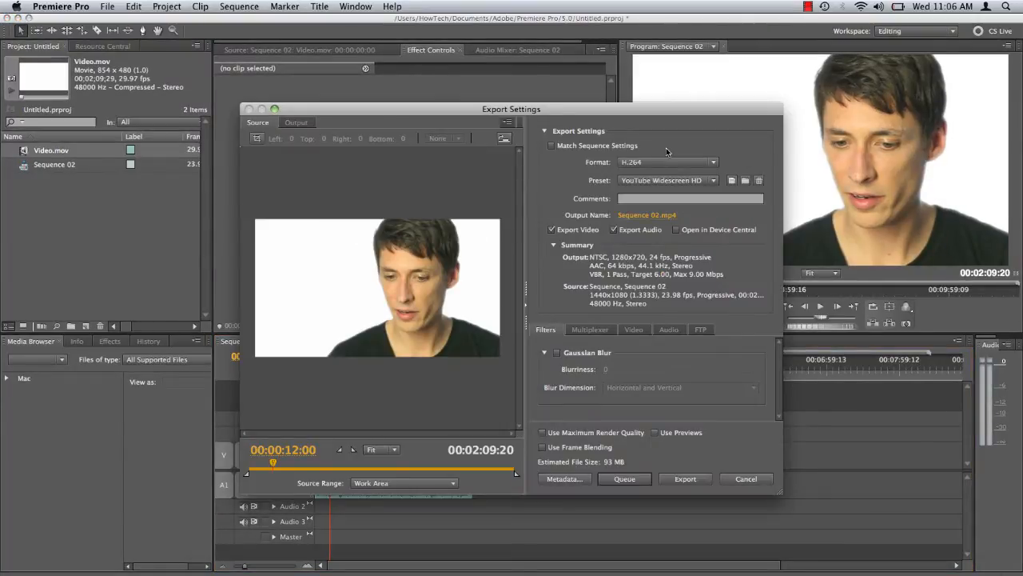
left_click(668, 162)
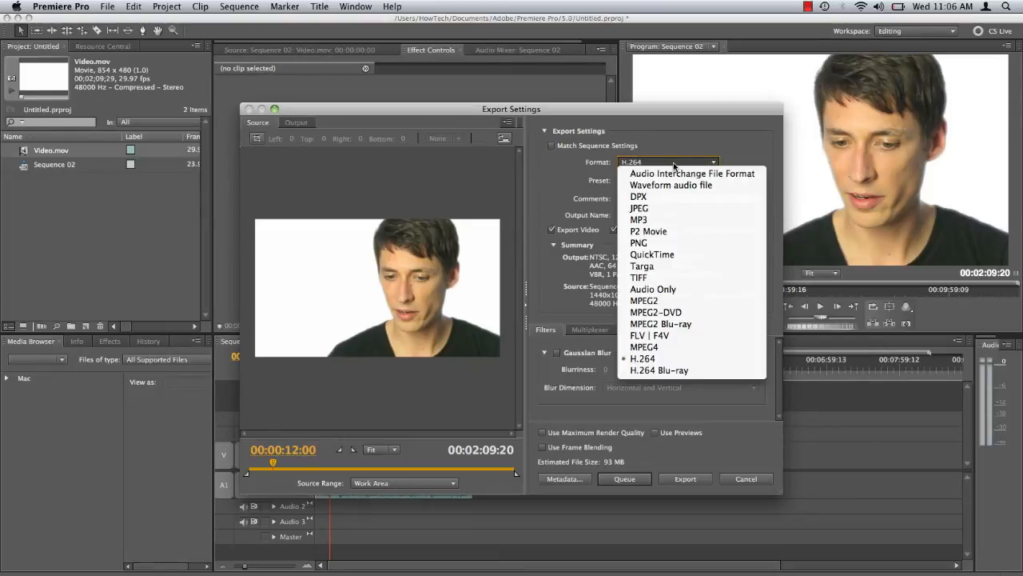
left_click(643, 358)
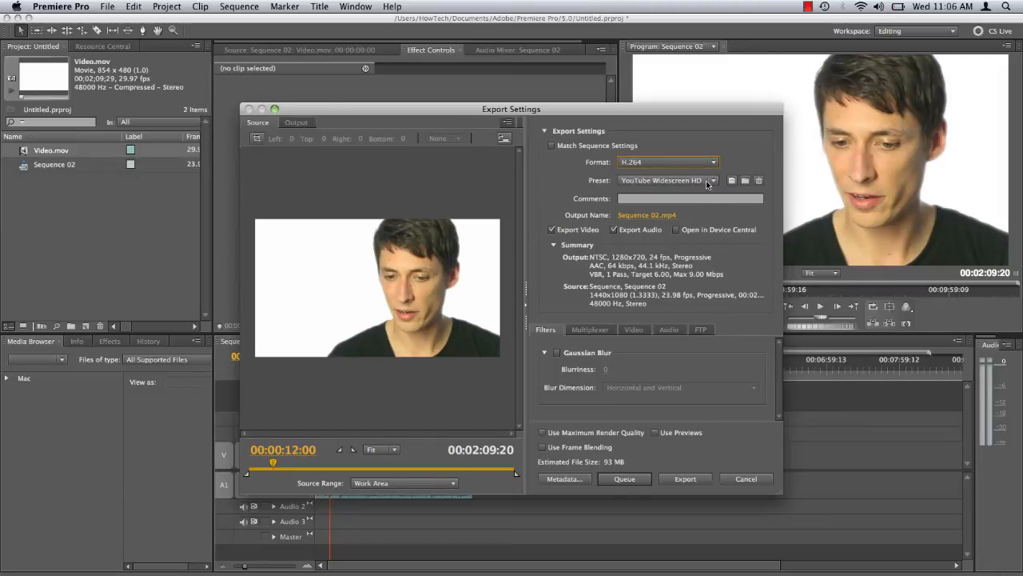
left_click(712, 180)
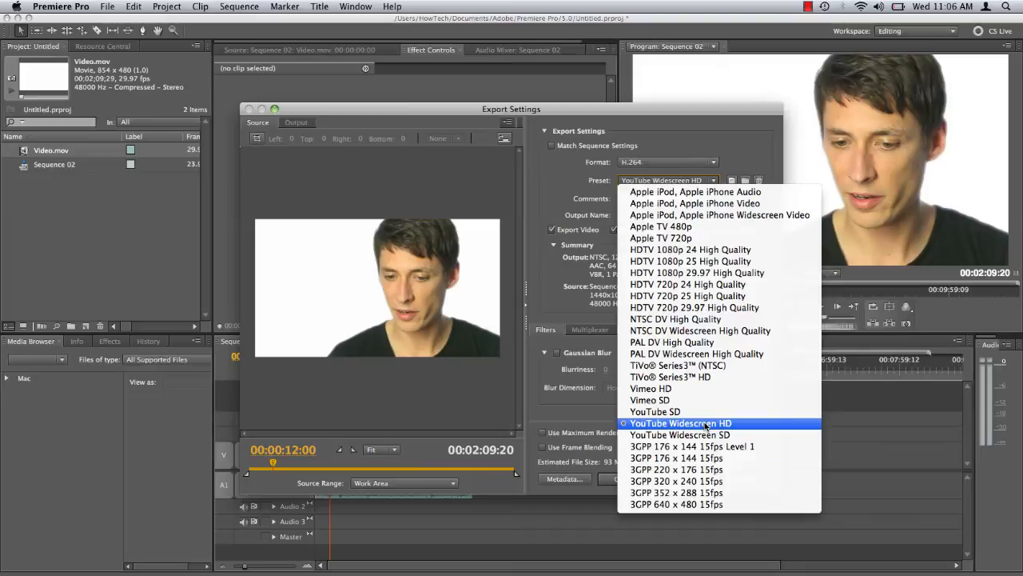
left_click(681, 423)
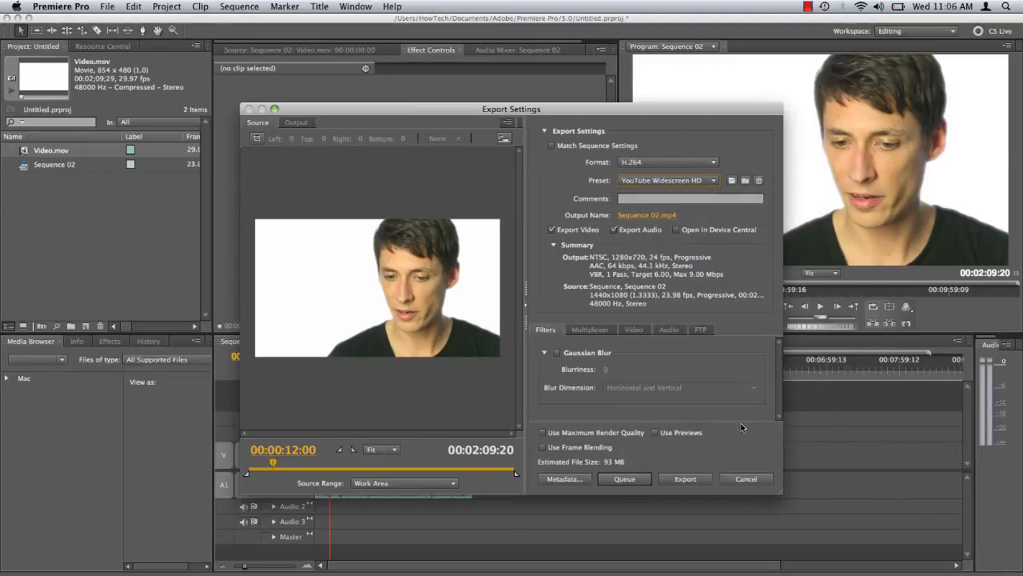
mouse_move(714, 446)
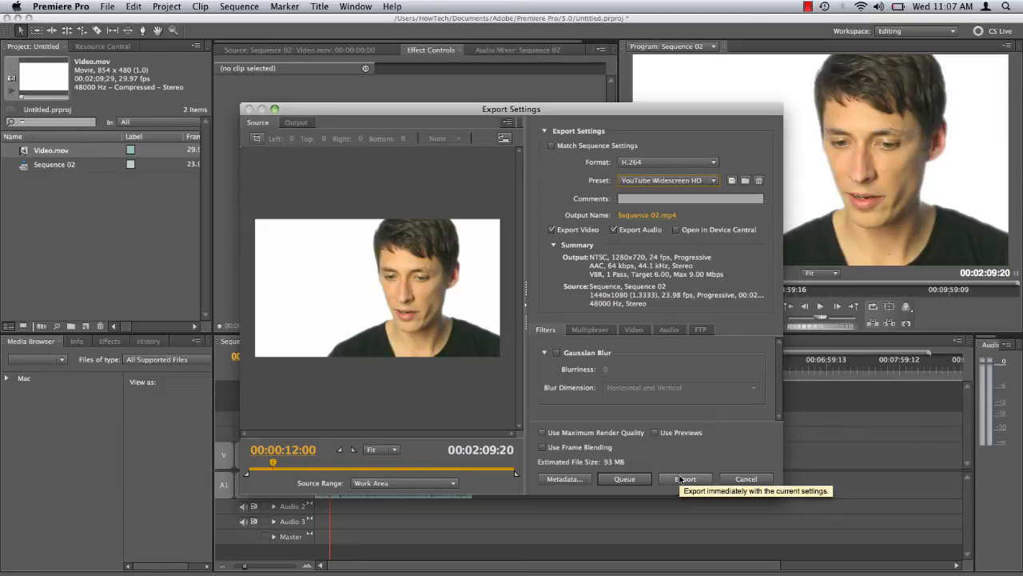
Export the sequence and select the resulting Sequence 02.mp4 in Finder.
left_click(685, 478)
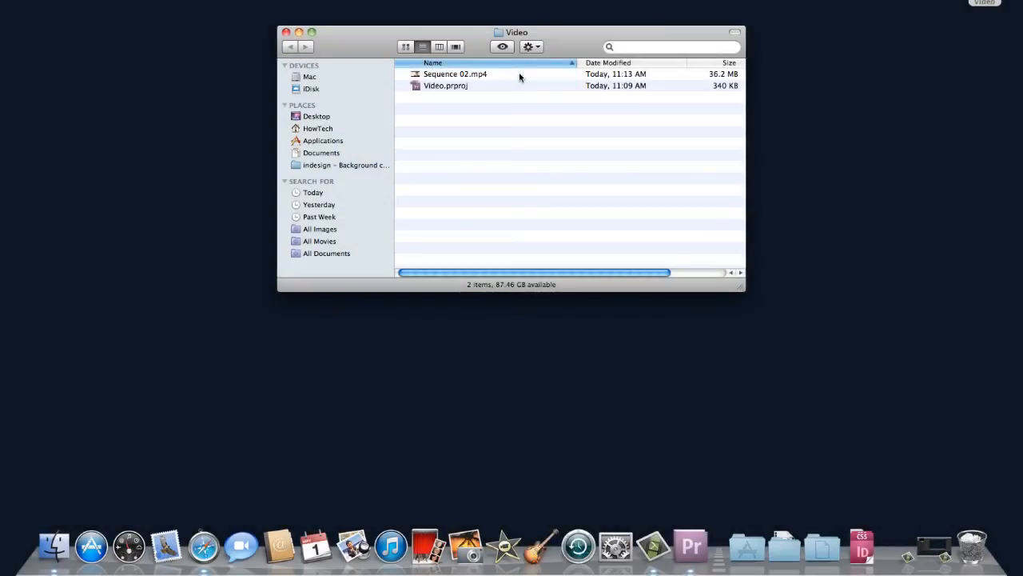
left_click(454, 74)
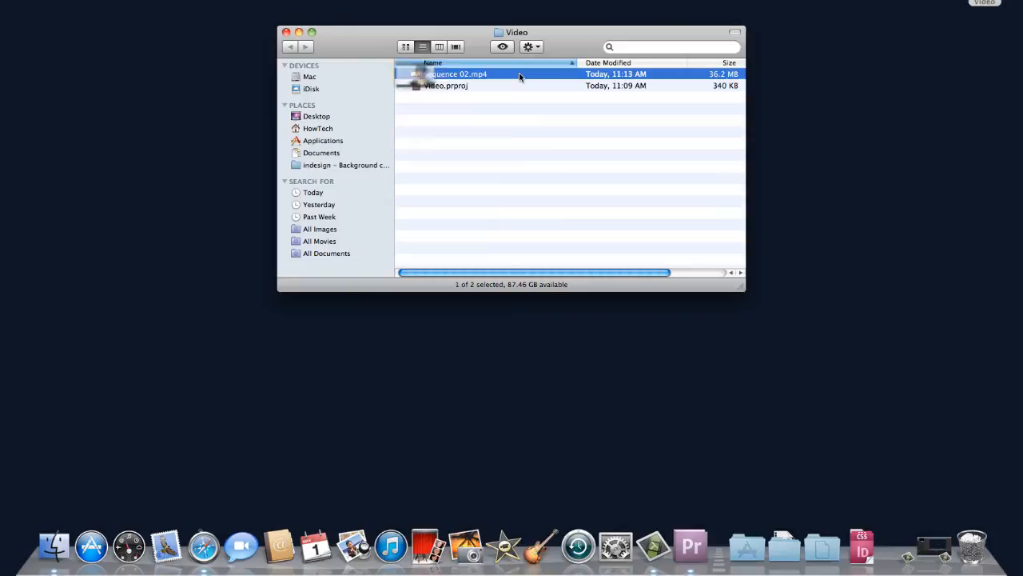
Play and pause Sequence 02.mp4 in QuickTime Player.
double_click(455, 74)
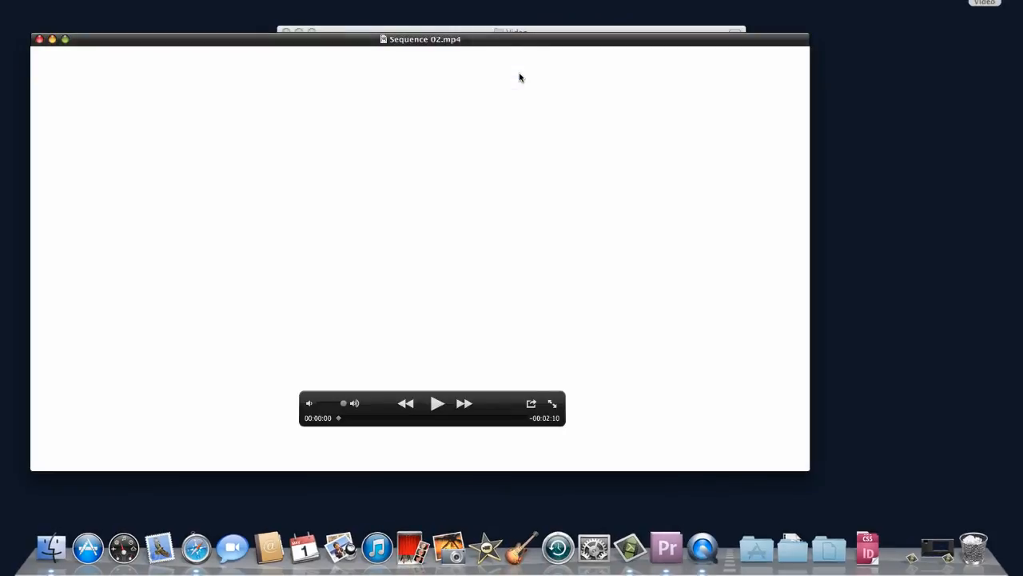
left_click(438, 403)
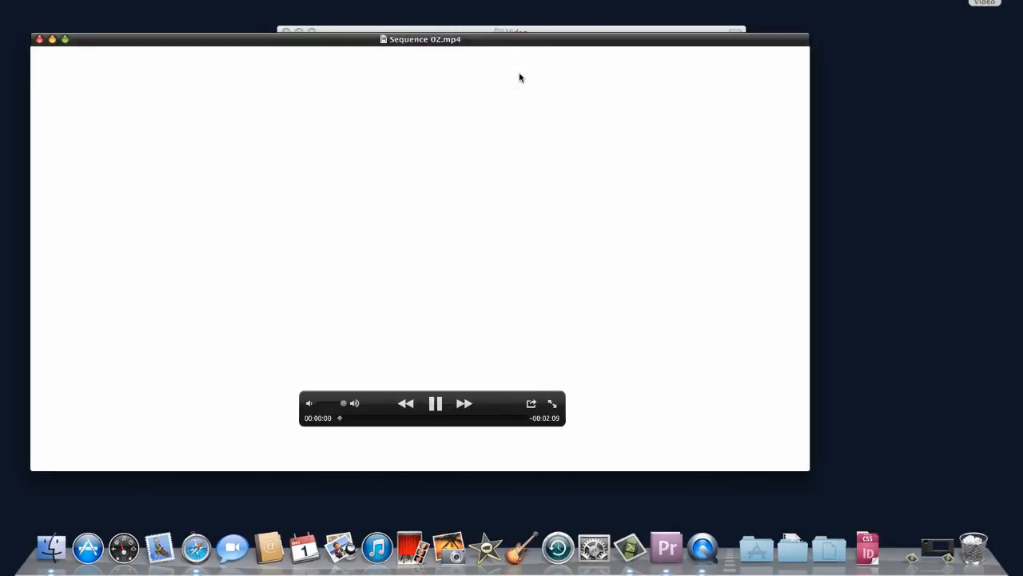
left_click(436, 403)
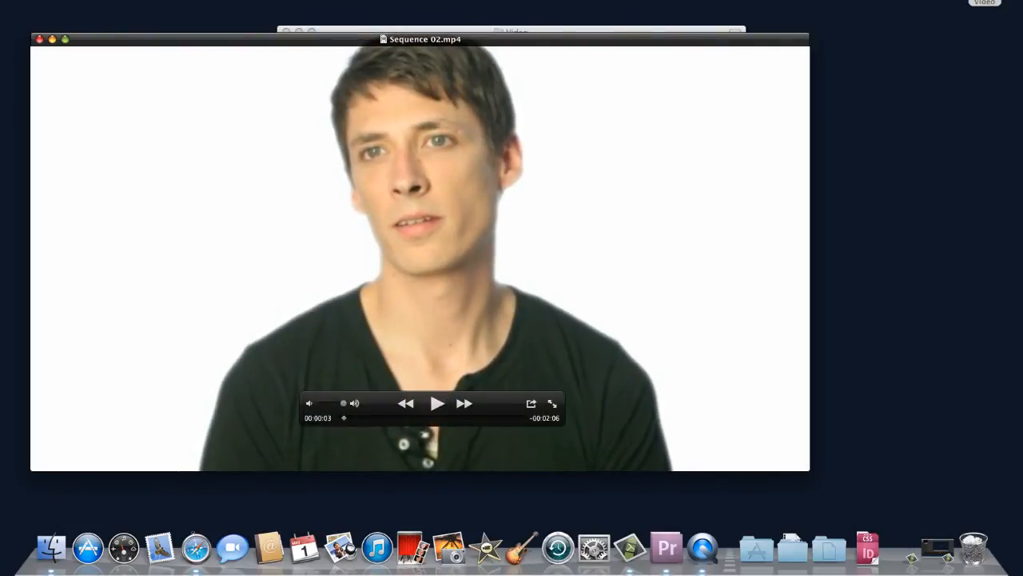
left_click(38, 39)
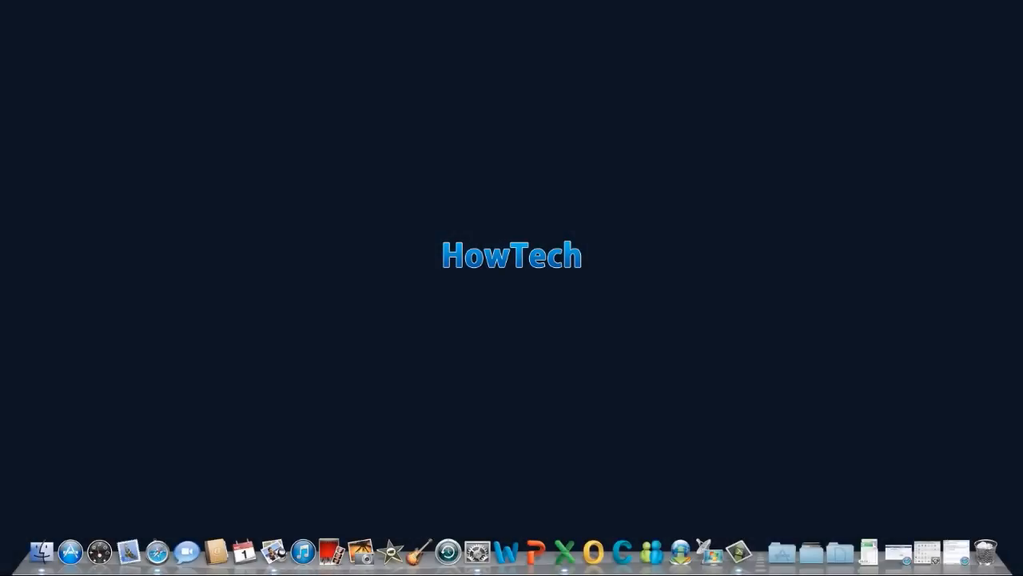